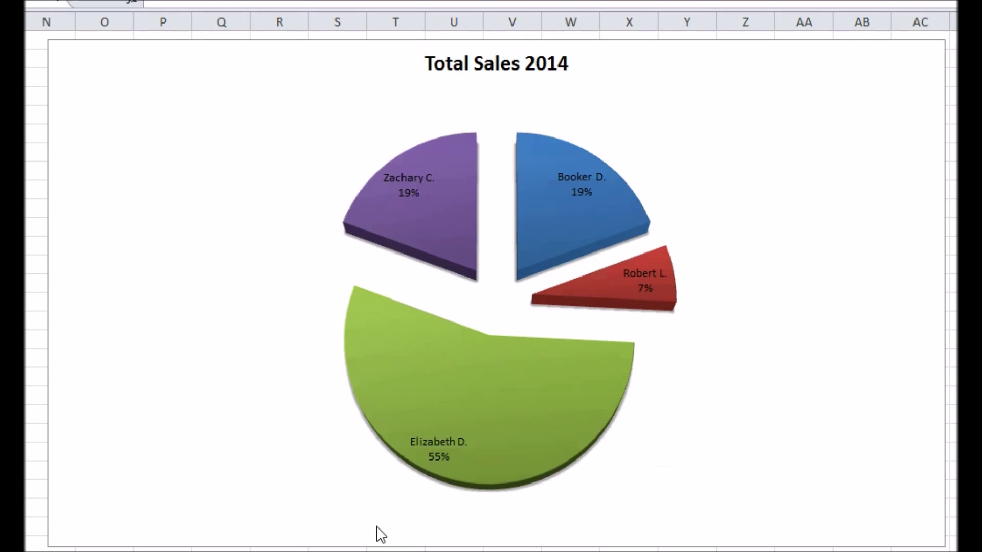
mouse_move(726, 485)
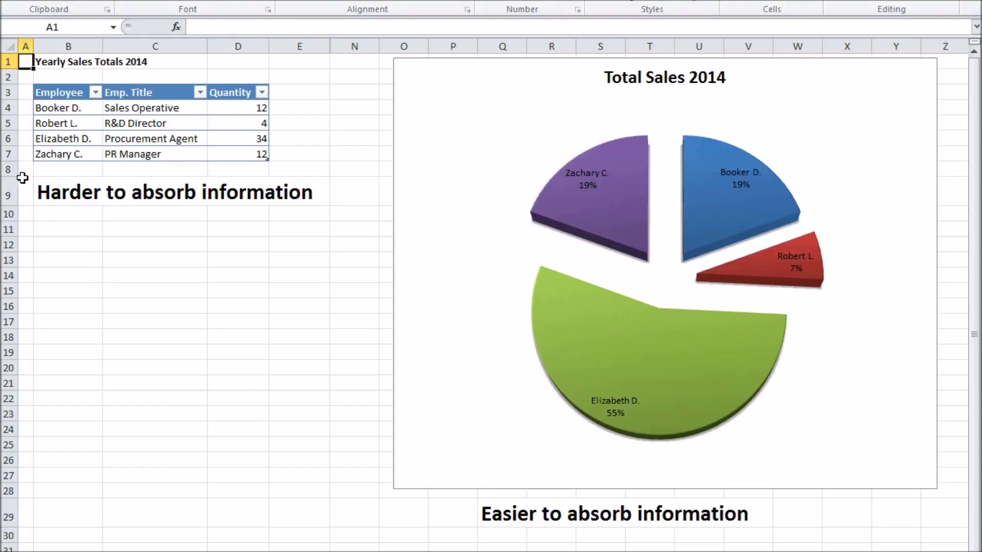
mouse_move(136, 61)
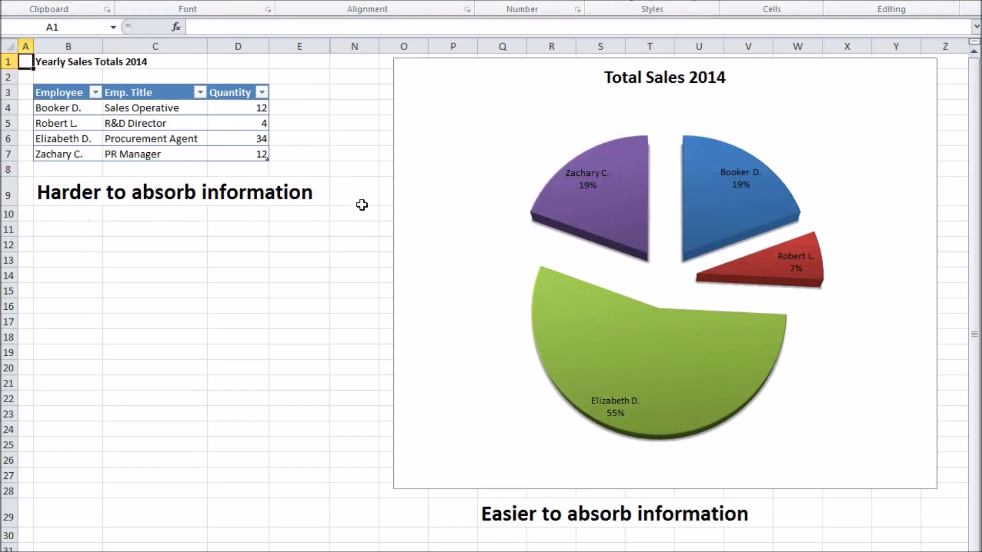
mouse_move(95, 213)
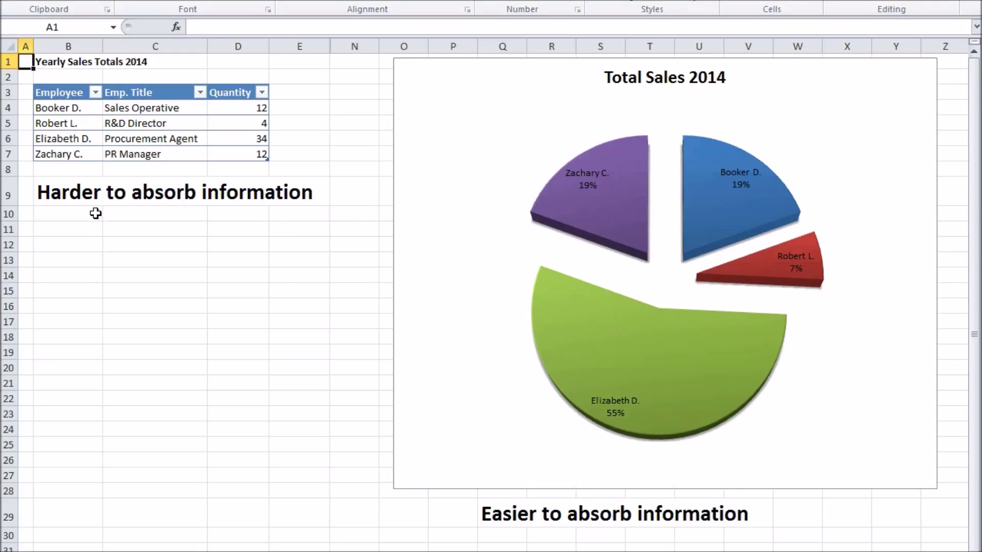
mouse_move(620, 445)
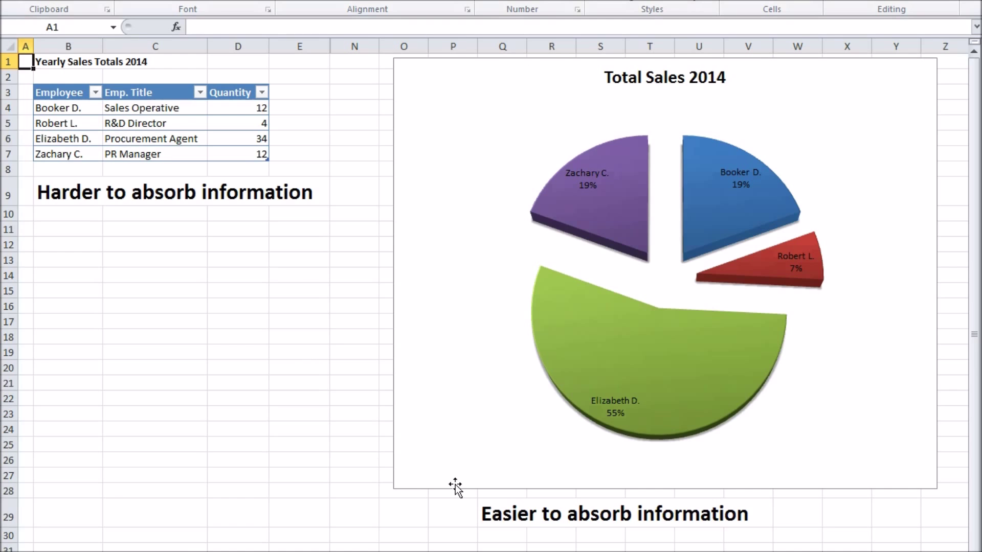
mouse_move(895, 319)
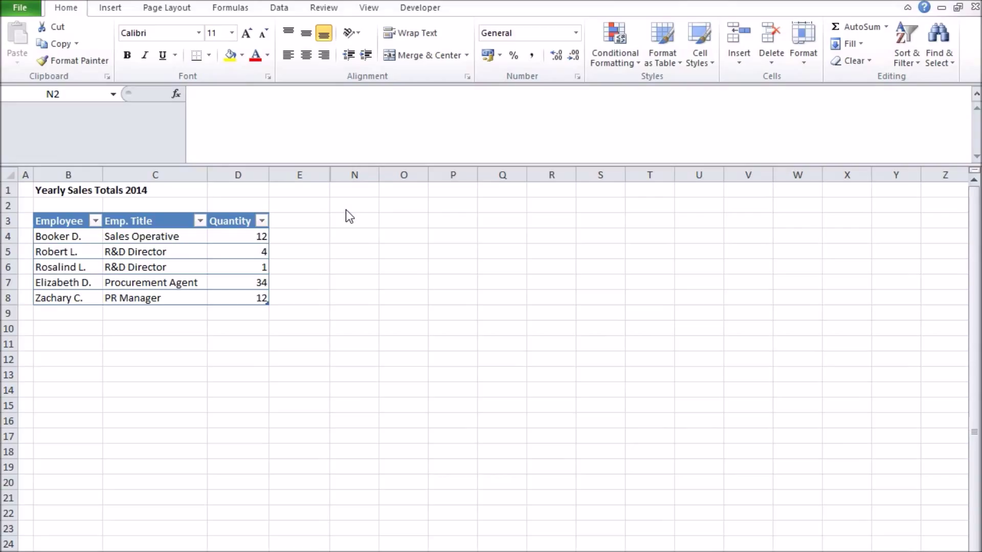
mouse_move(39, 288)
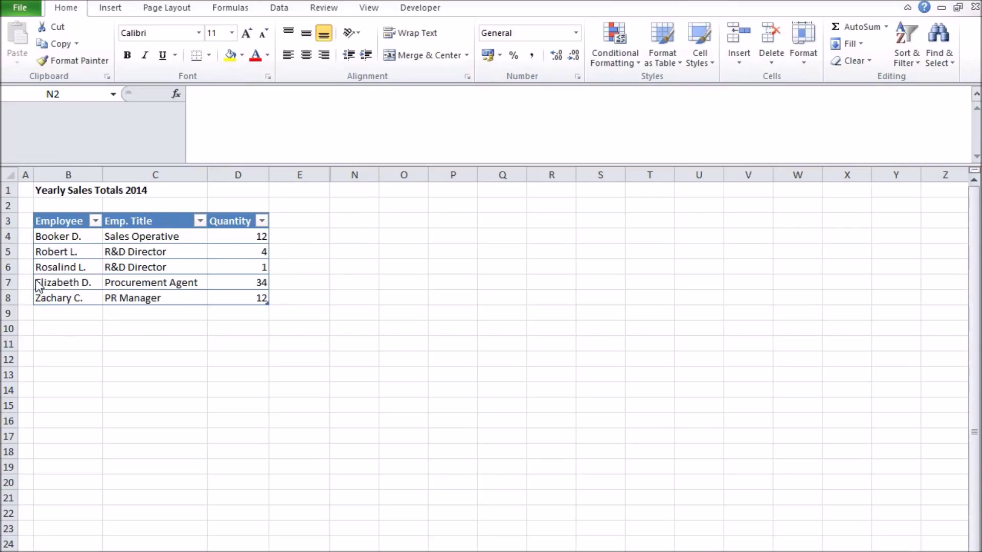
- Insert a blank 2-D pie chart from an empty cell (N2) beside the sales table
left_click(354, 205)
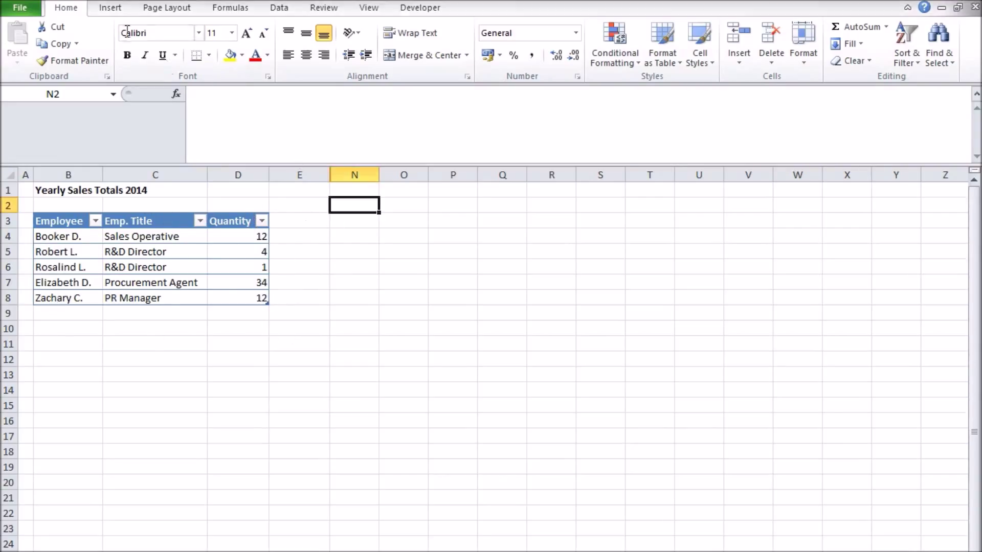
left_click(356, 41)
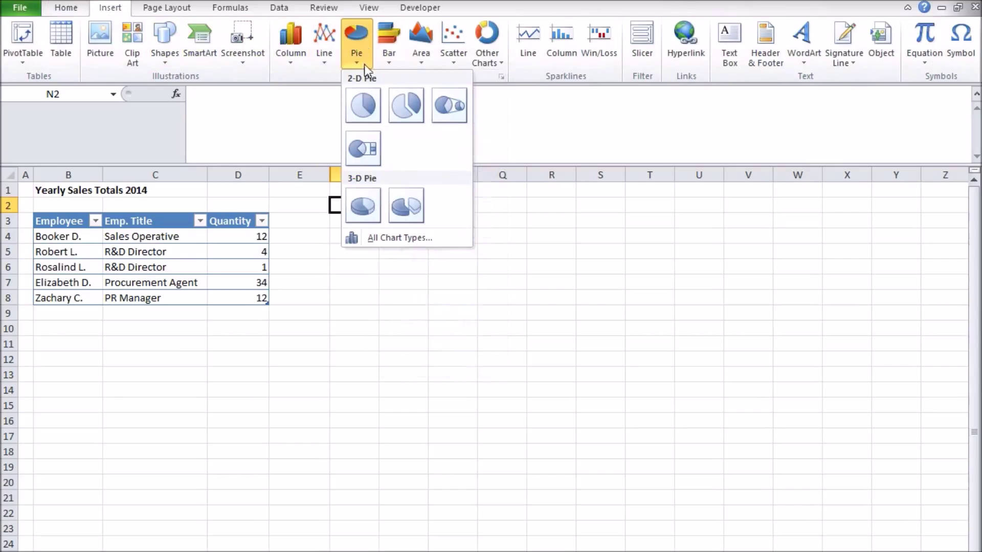
mouse_move(401, 237)
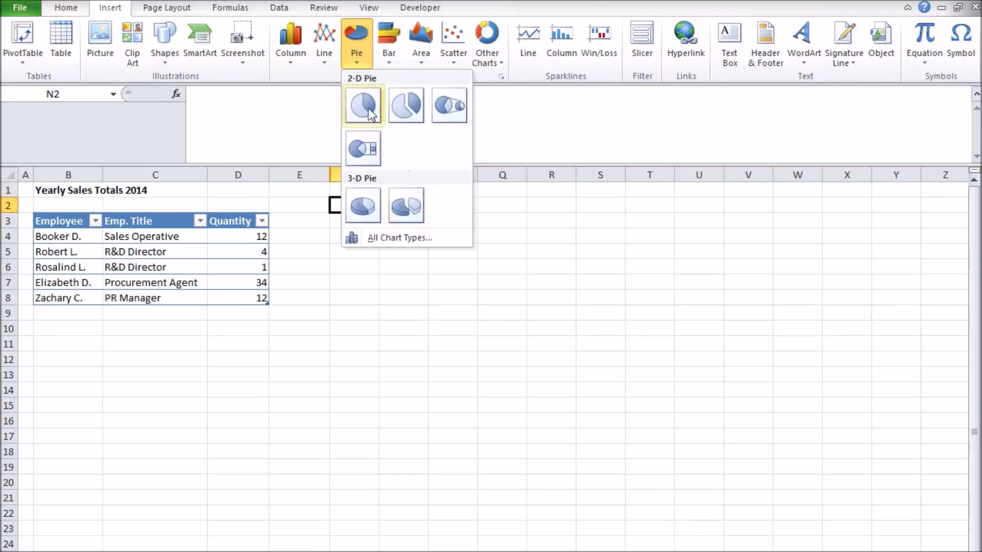
left_click(362, 105)
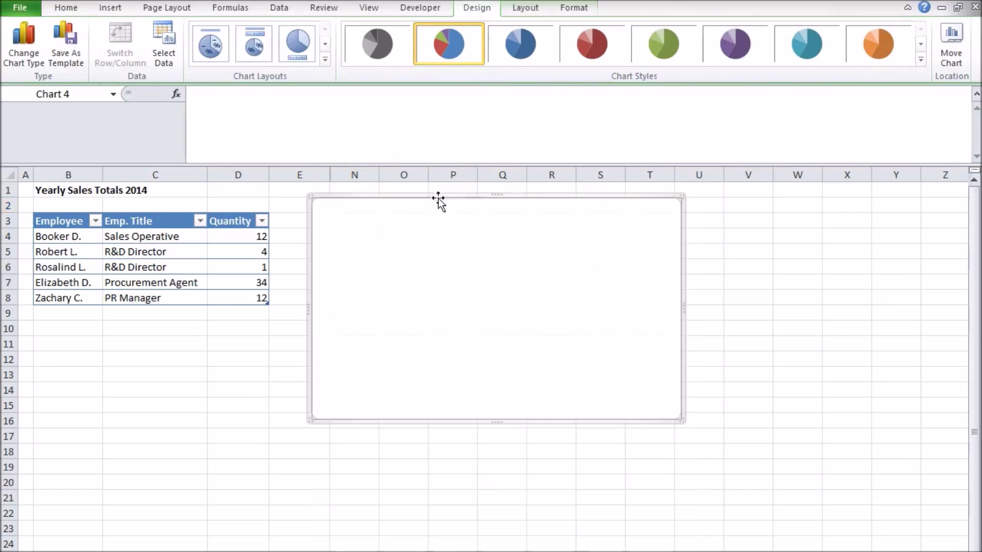
mouse_move(513, 381)
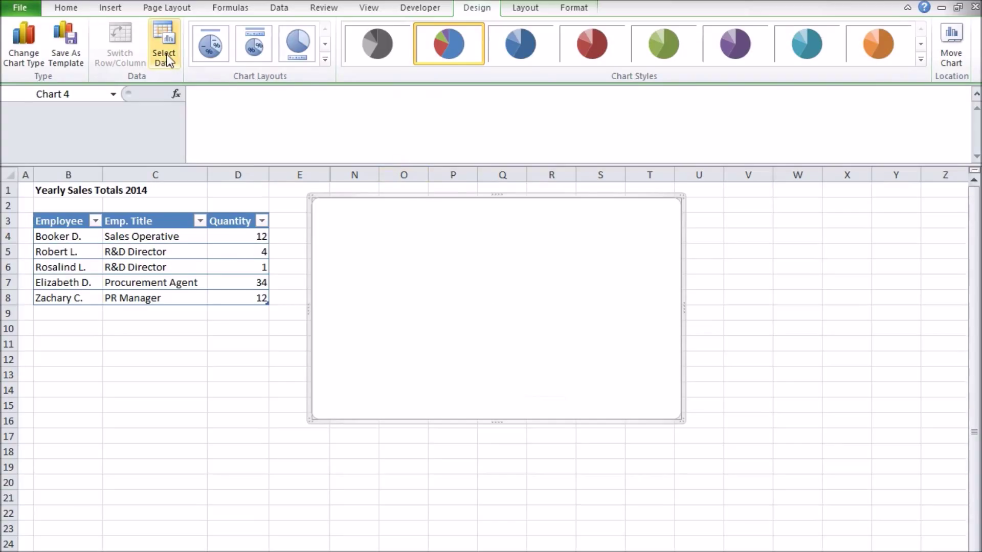
mouse_move(163, 44)
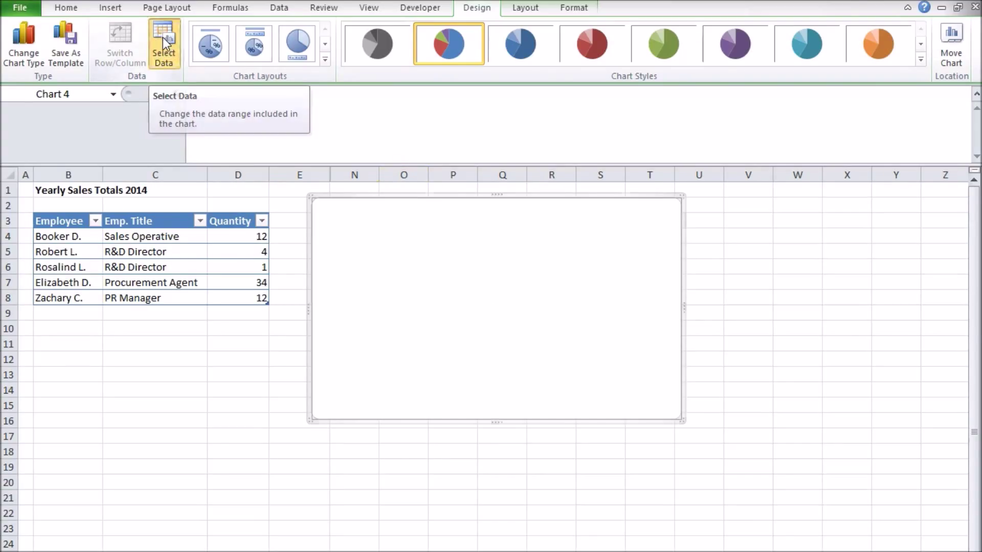
- Add a Quantity series named from D3 with values D4:D8 via Select Data
left_click(163, 44)
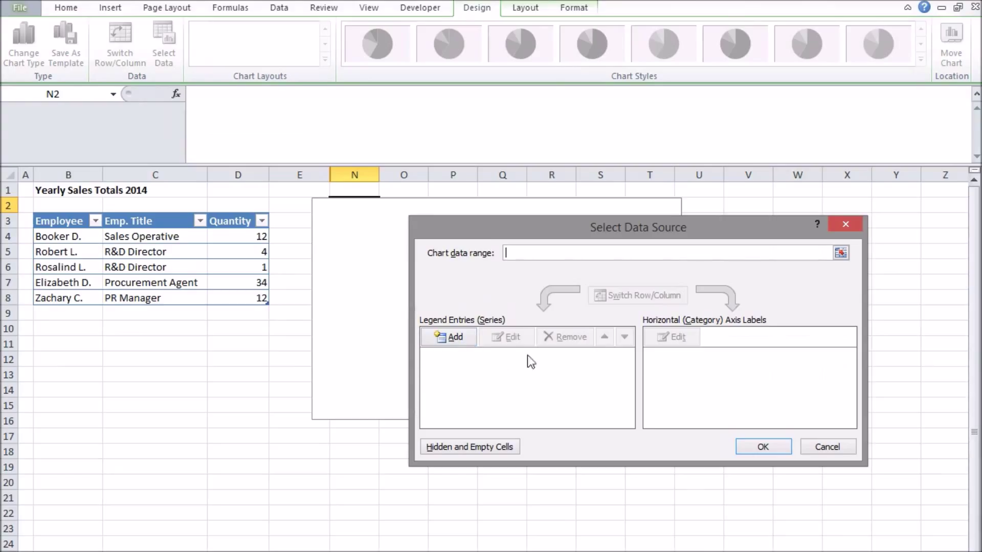
left_click(449, 336)
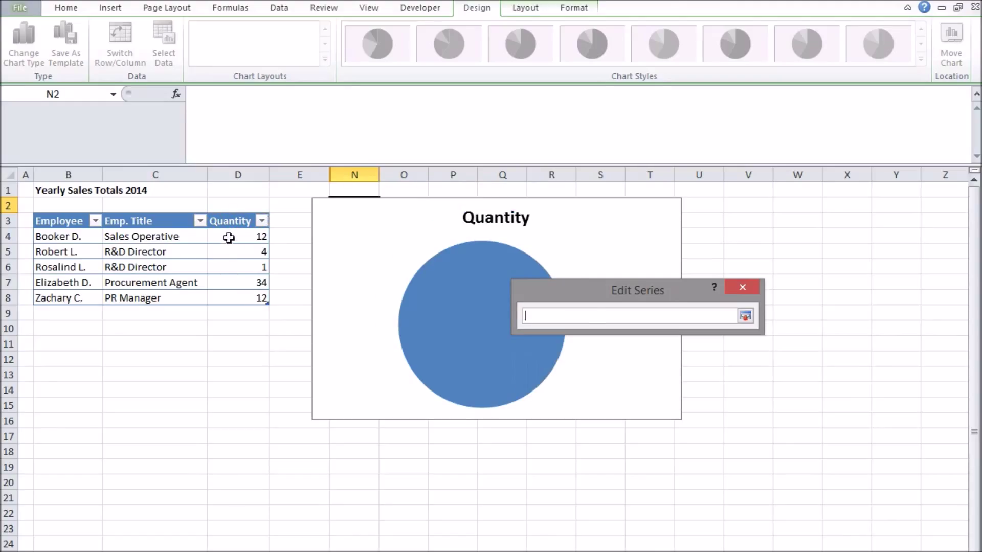
left_click(745, 315)
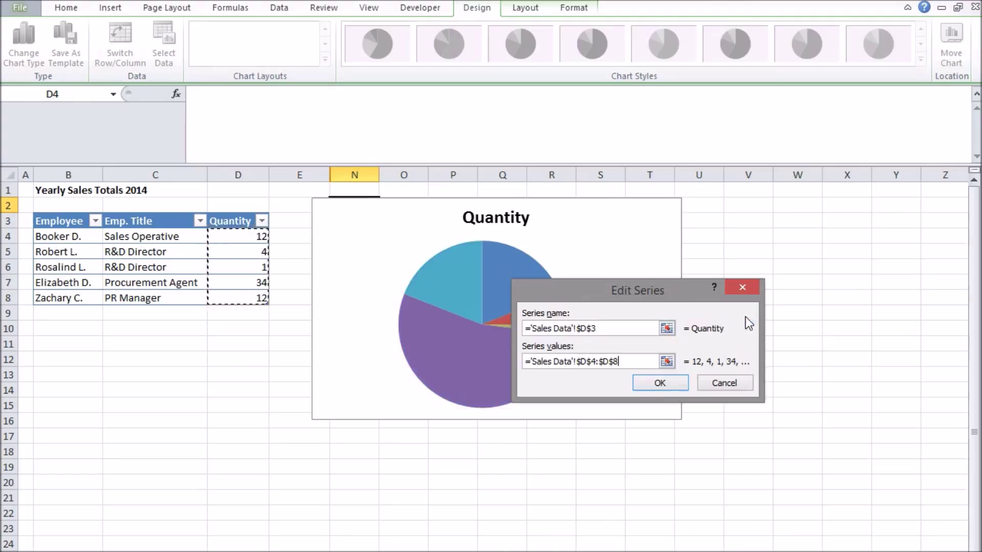
left_click(659, 382)
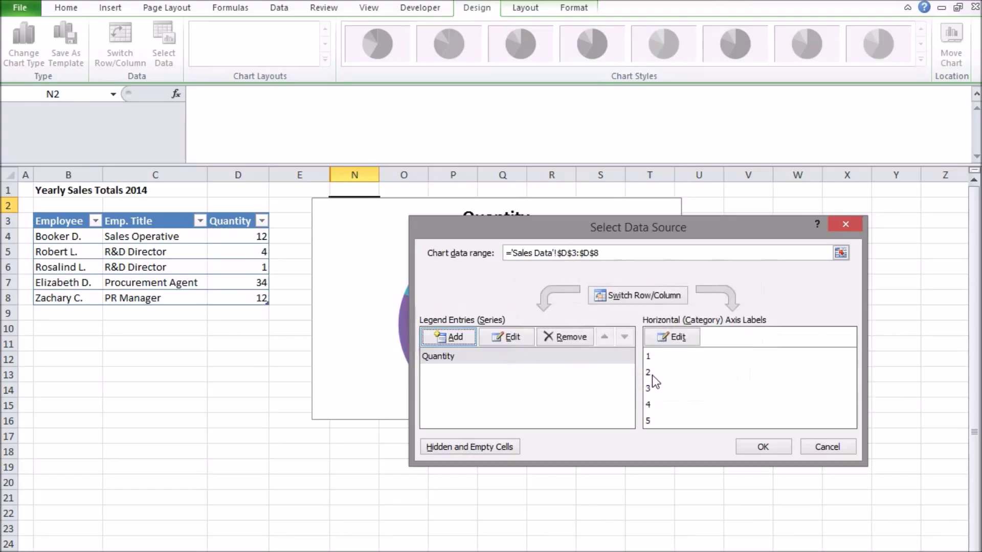
mouse_move(685, 335)
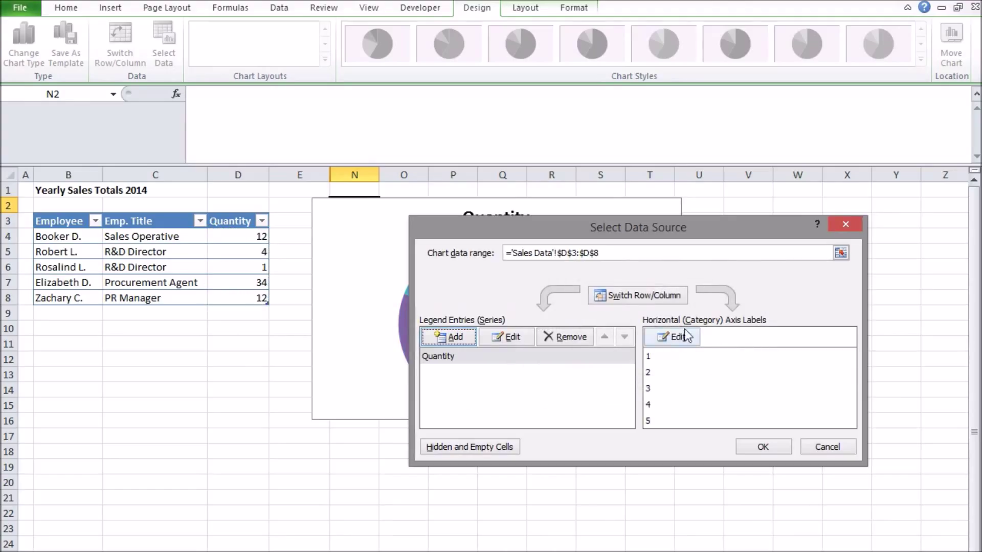
- Set the slice category labels to the employee names in B4:B8 and apply
left_click(672, 336)
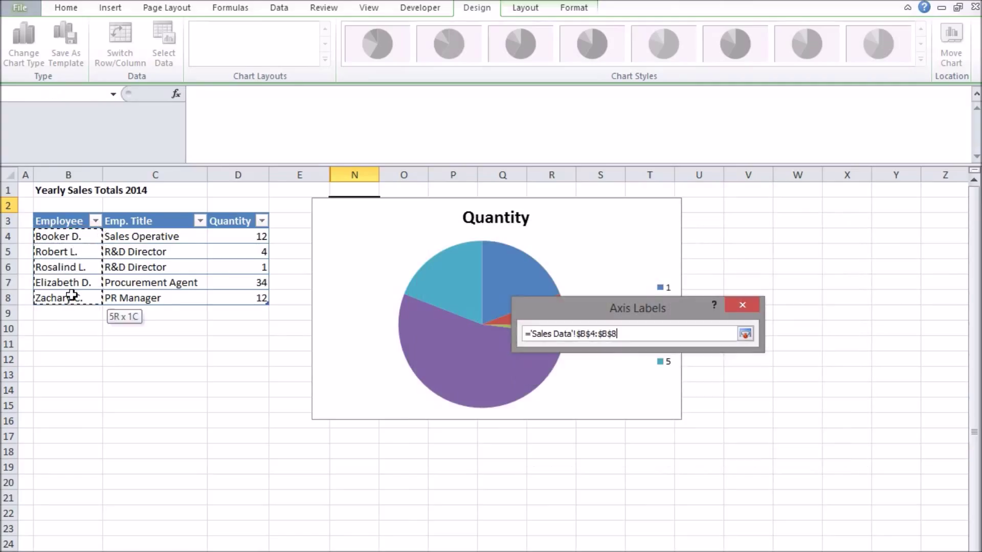
left_click(746, 333)
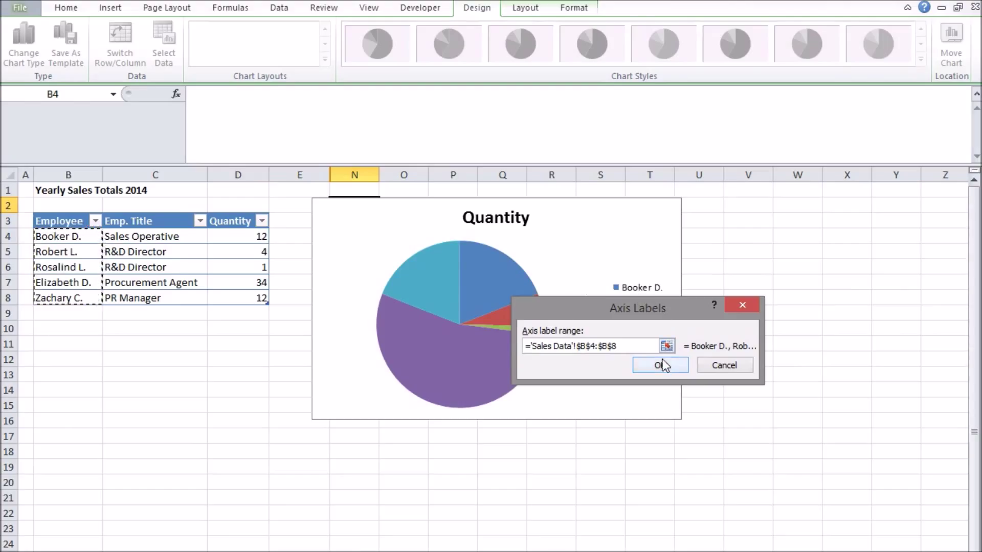
left_click(657, 365)
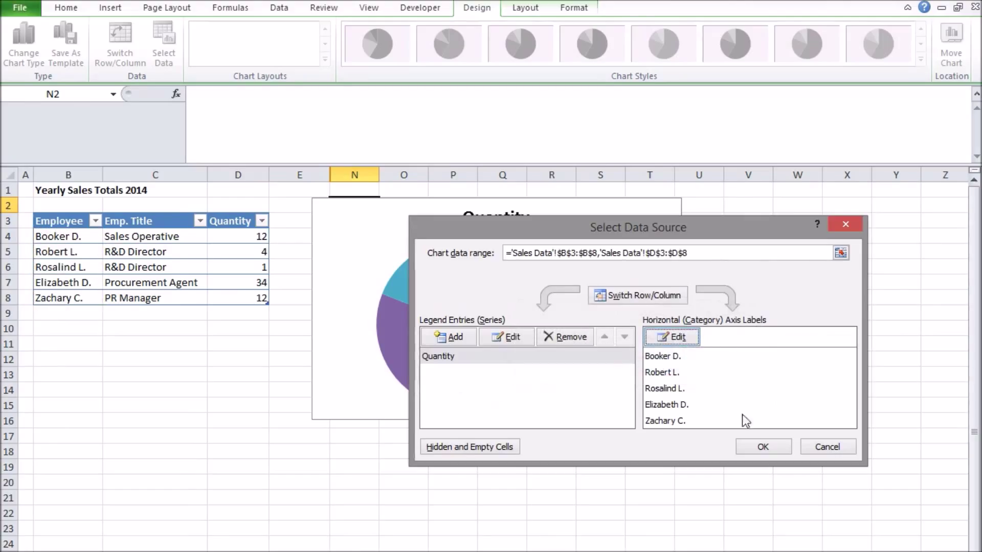
left_click(762, 447)
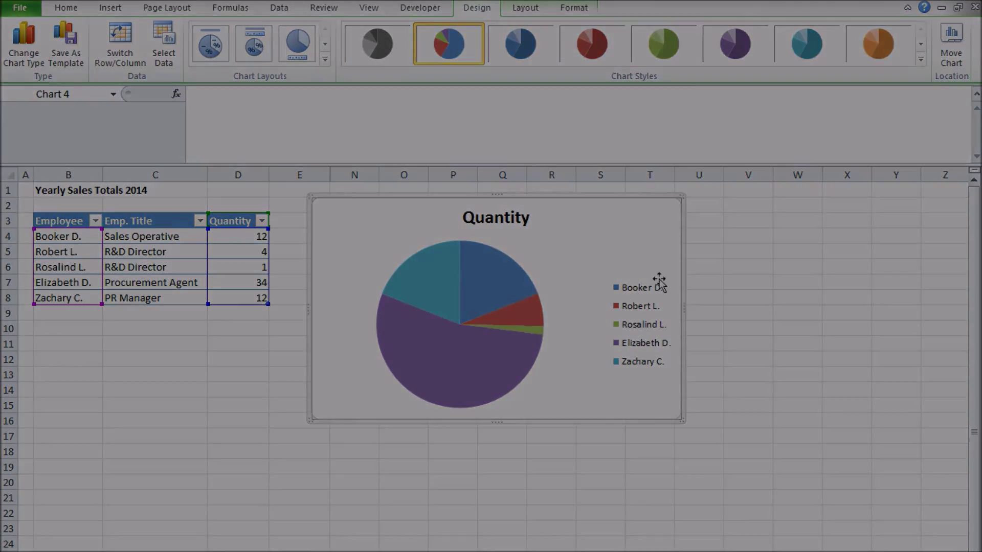
left_click(155, 236)
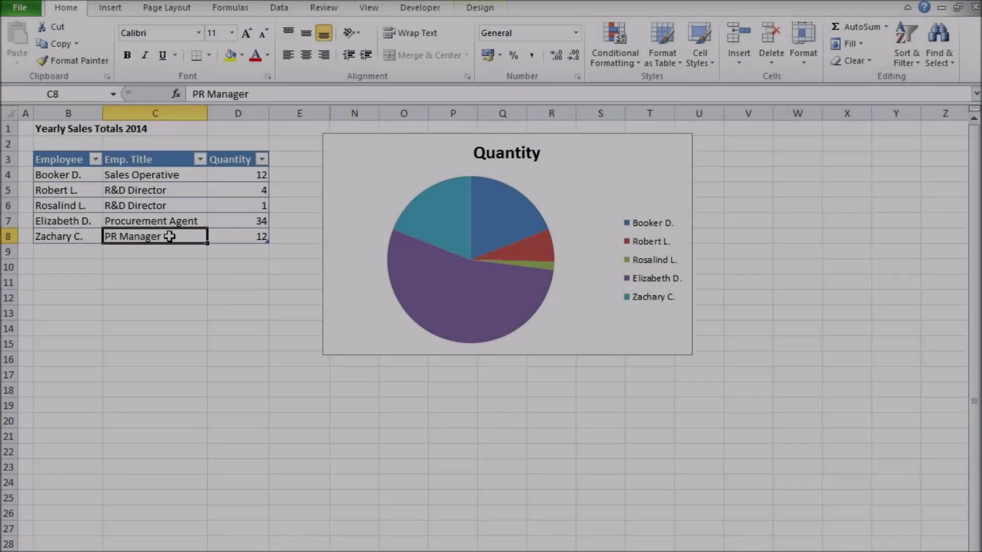
type("Bird S")
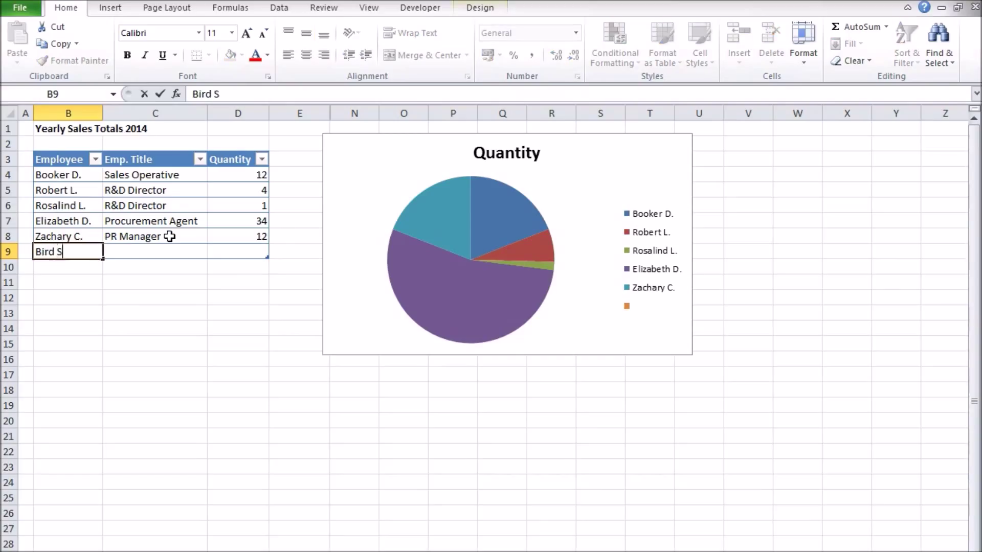
type("Transport Overseers")
left_click(237, 252)
type("25")
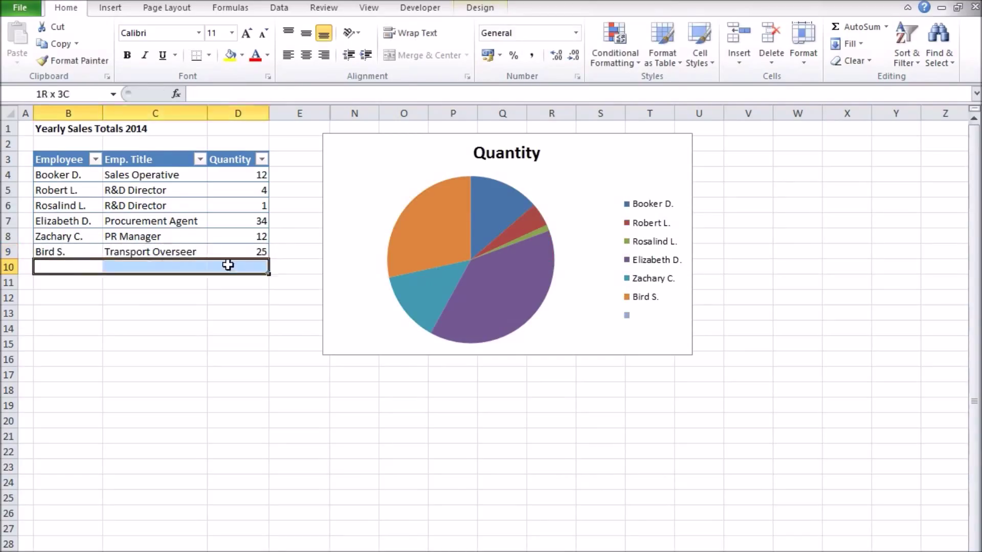
left_click(238, 359)
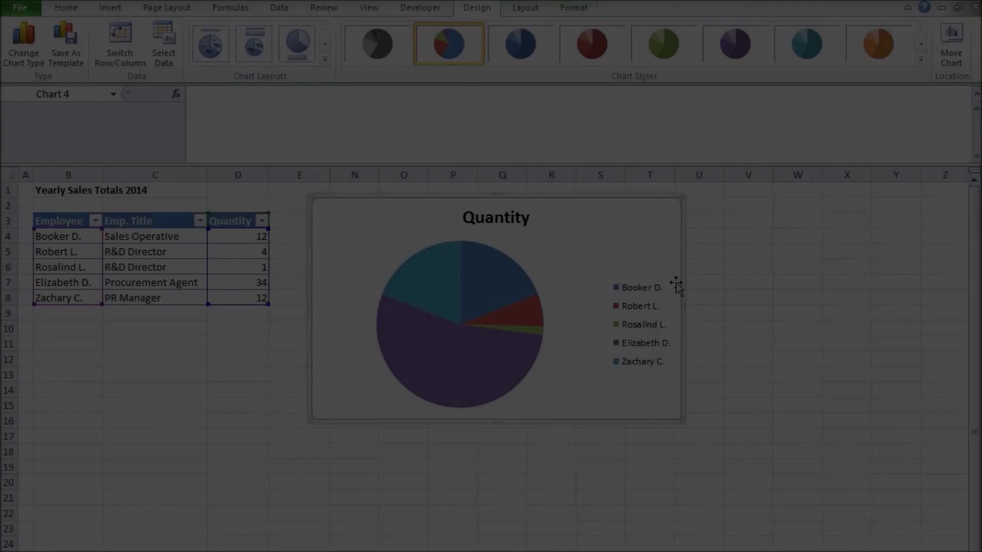
- Retitle the chart 'Total Sales for 2014' and select the pie slices
left_click(495, 217)
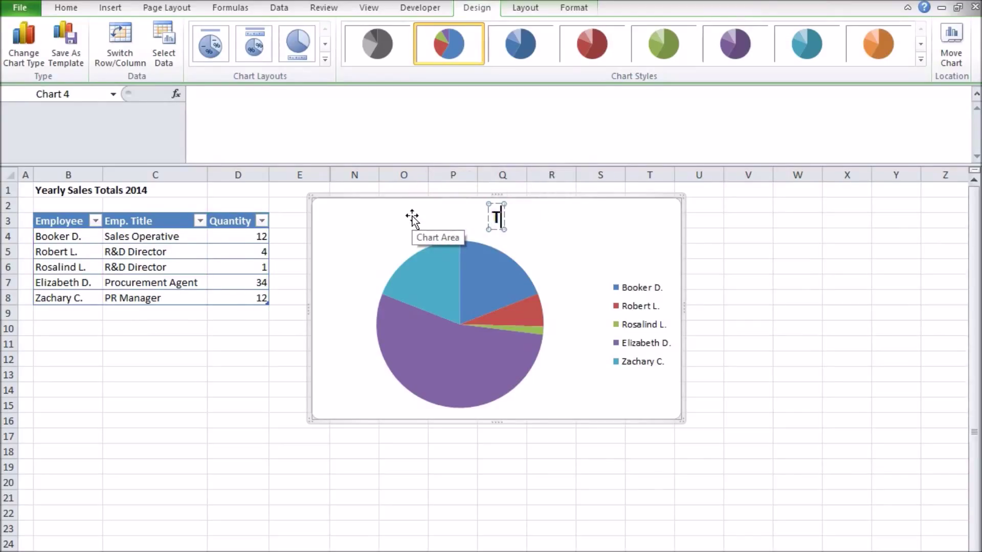
type("Total Sales for")
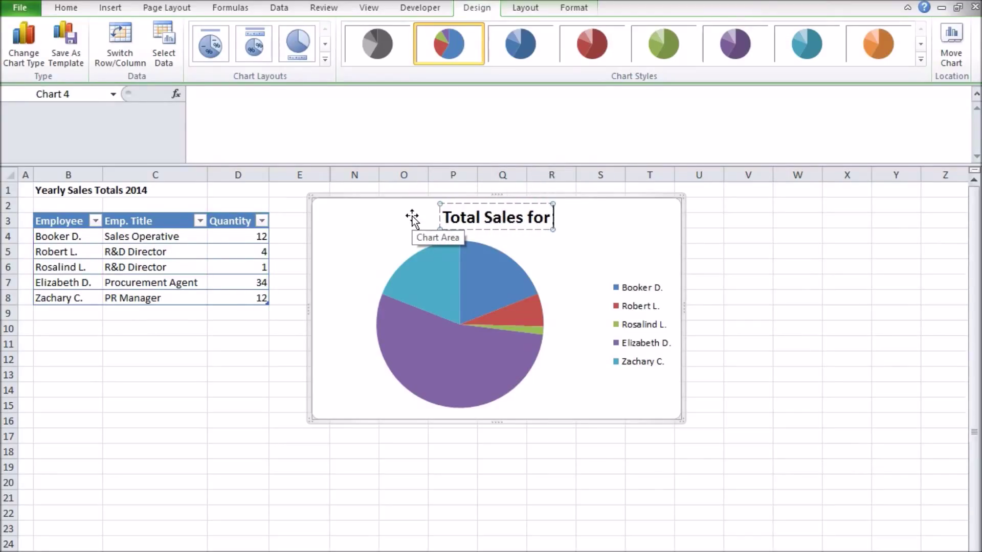
type("2014")
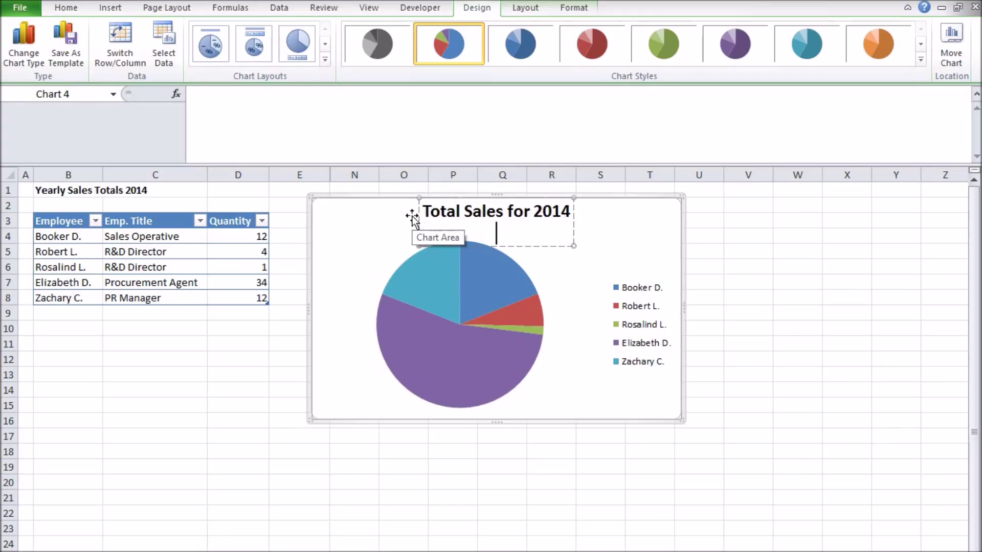
left_click(698, 251)
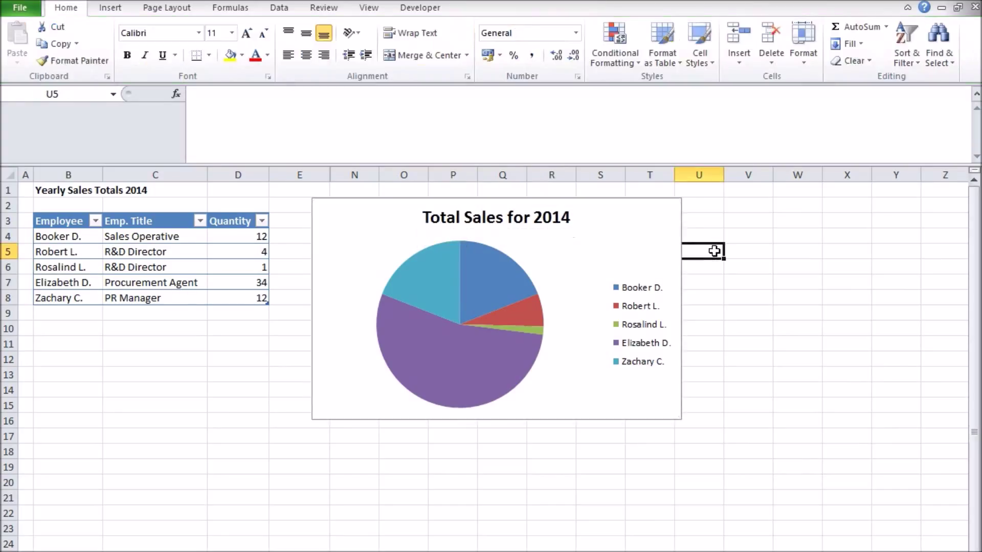
left_click(470, 367)
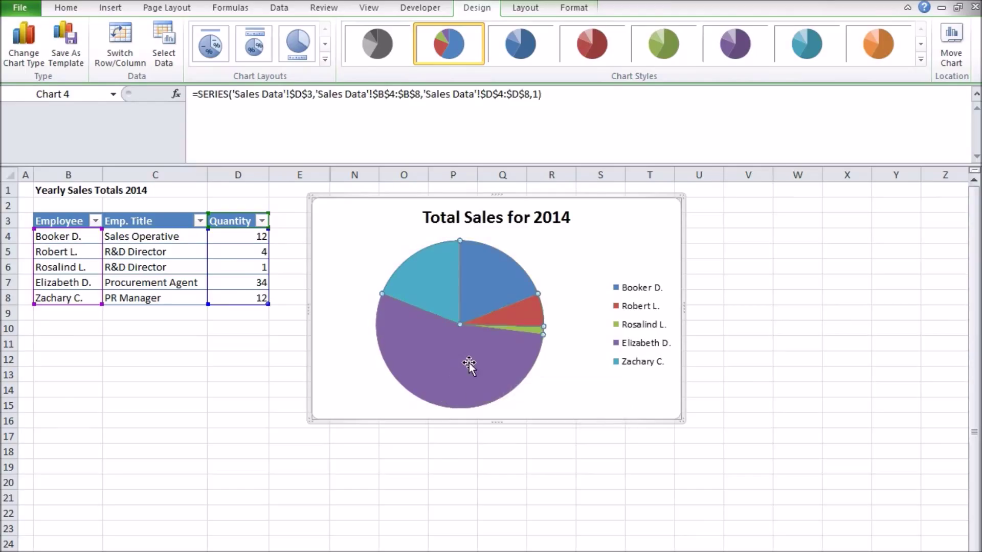
- Add data labels showing quantities (12, 4, 1, 34, 12) to the pie slices
right_click(470, 365)
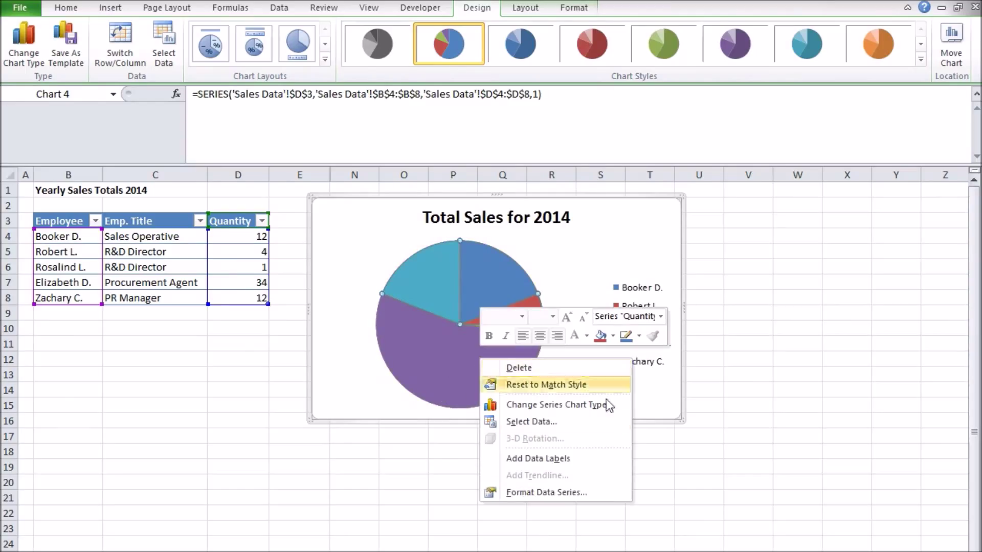
mouse_move(604, 458)
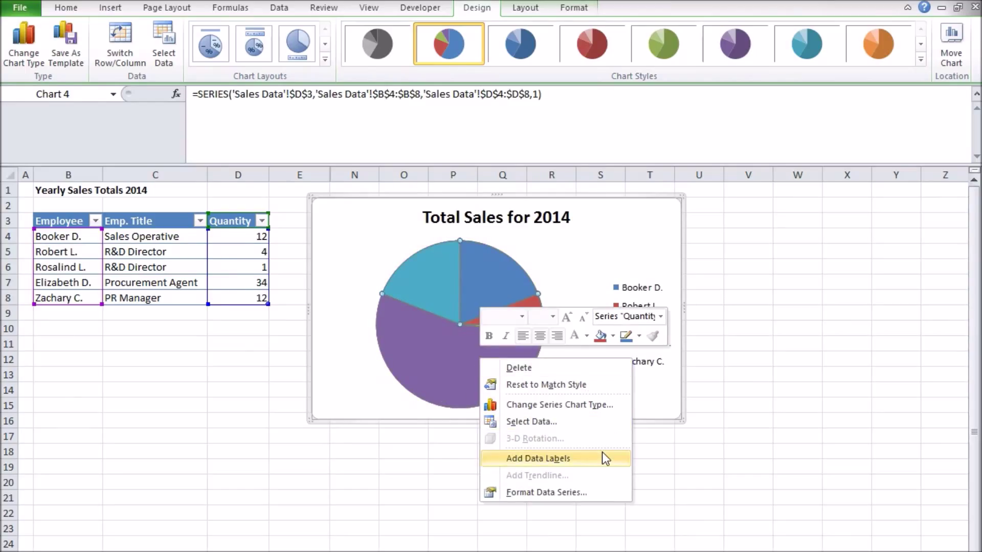
left_click(537, 458)
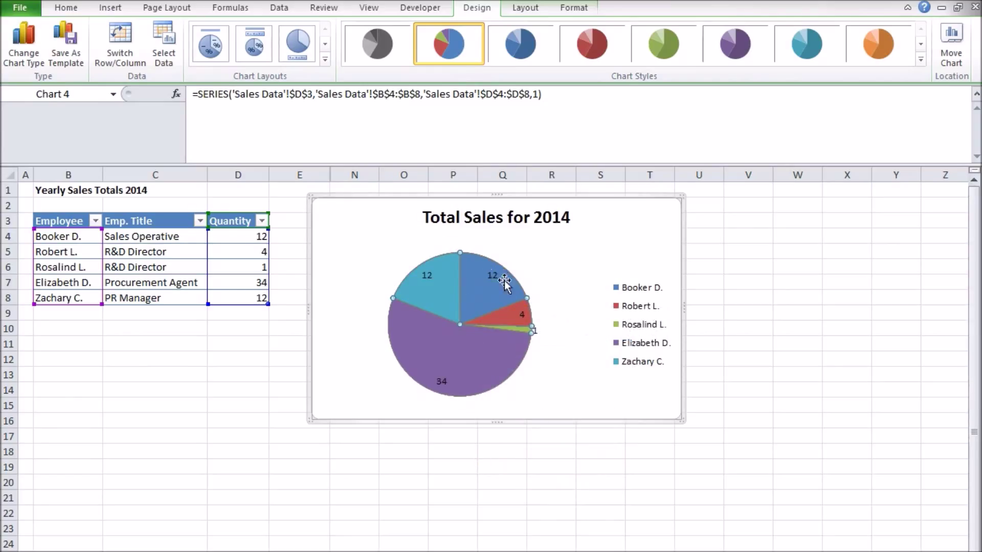
left_click(567, 351)
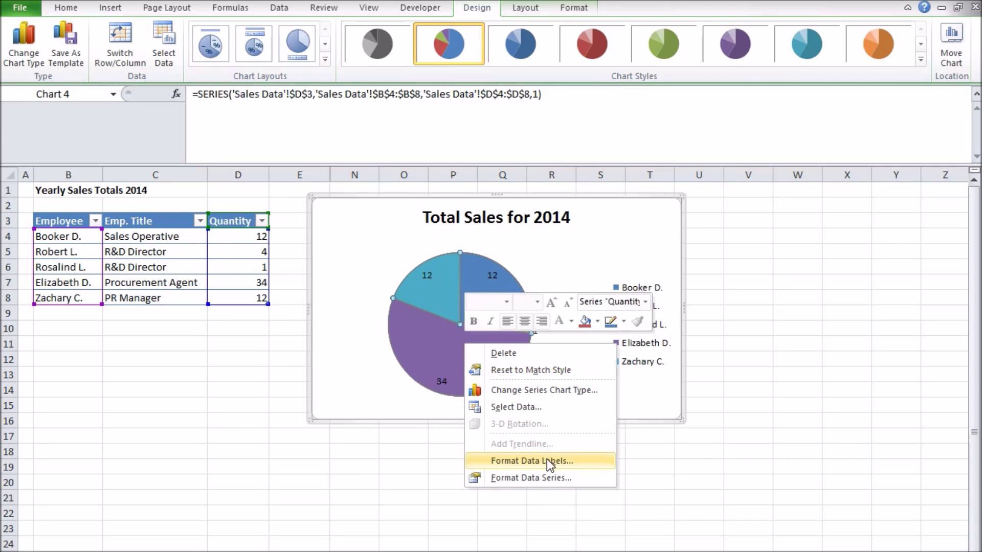
- Format the data labels to show employee names only, instead of values or percentages
left_click(532, 462)
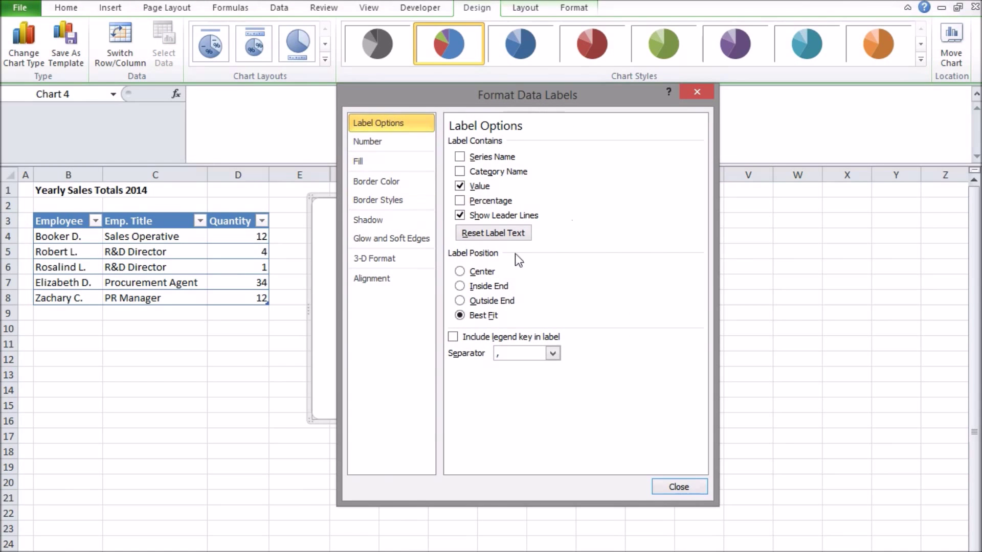
left_click(460, 200)
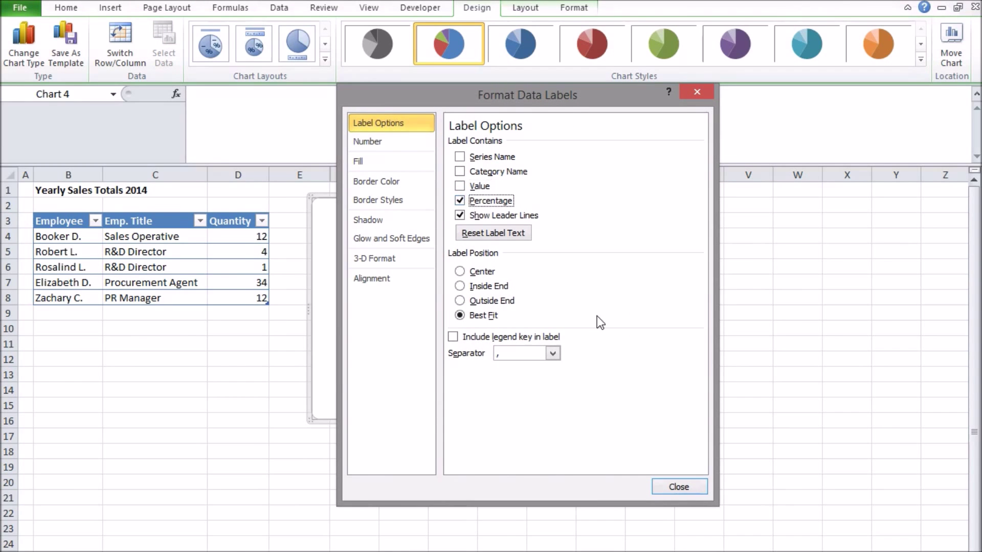
left_click(678, 487)
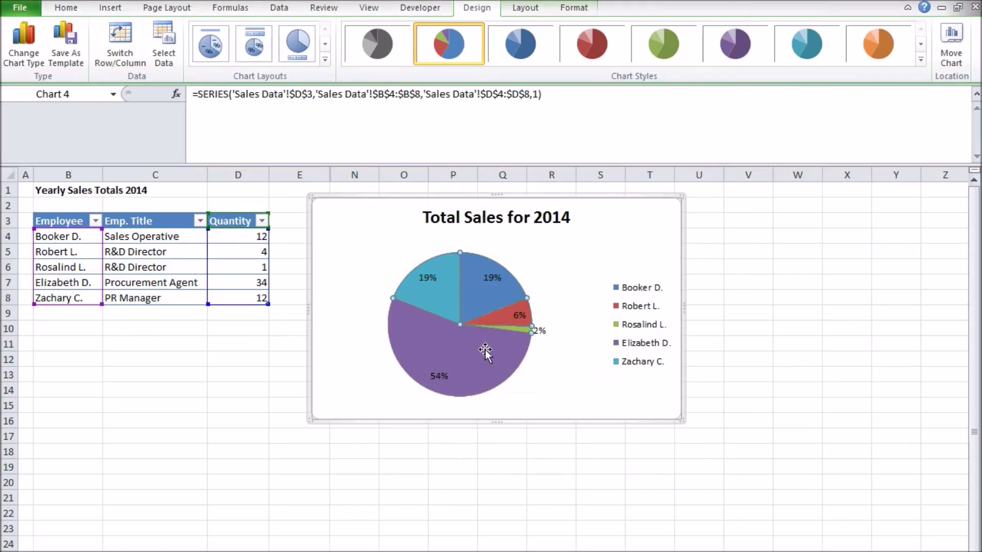
double_click(485, 350)
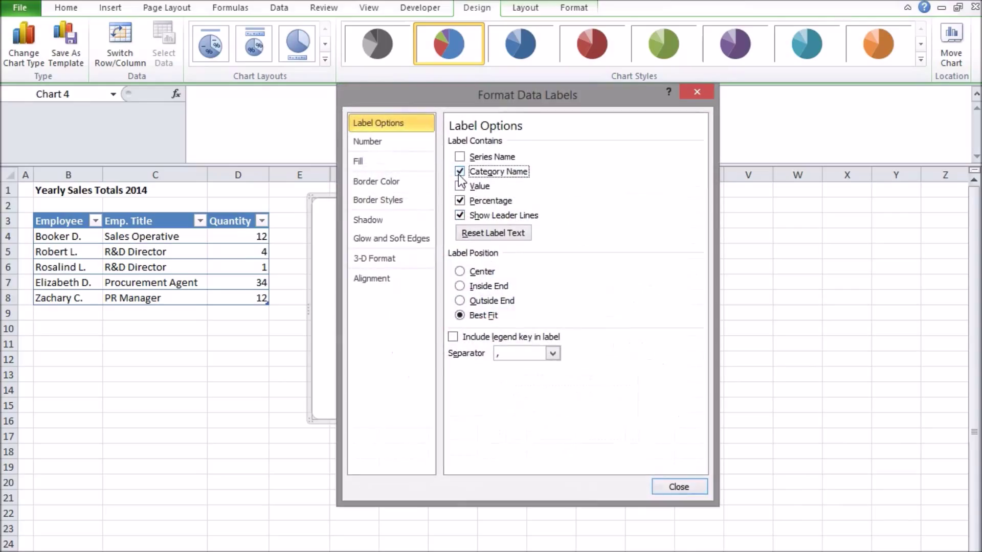
left_click(459, 201)
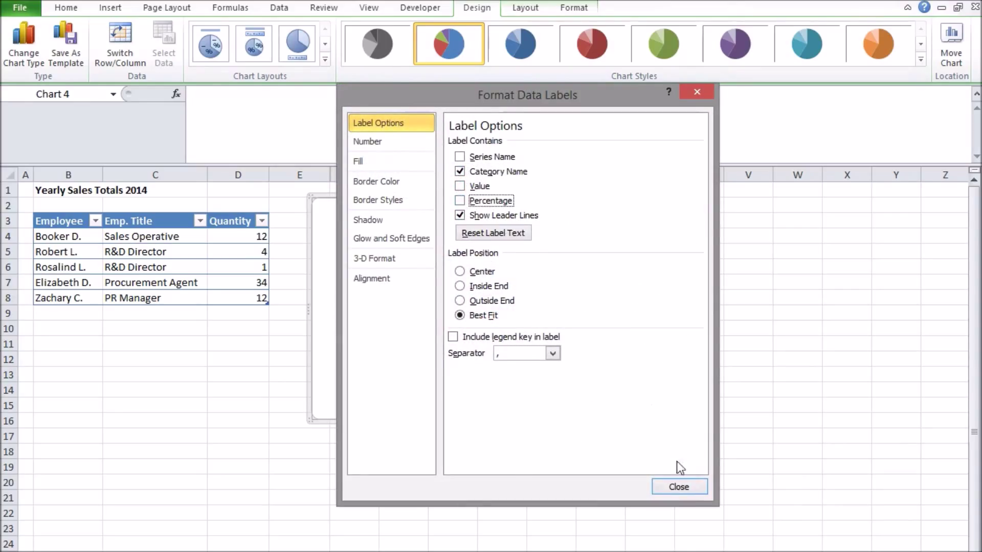
left_click(680, 487)
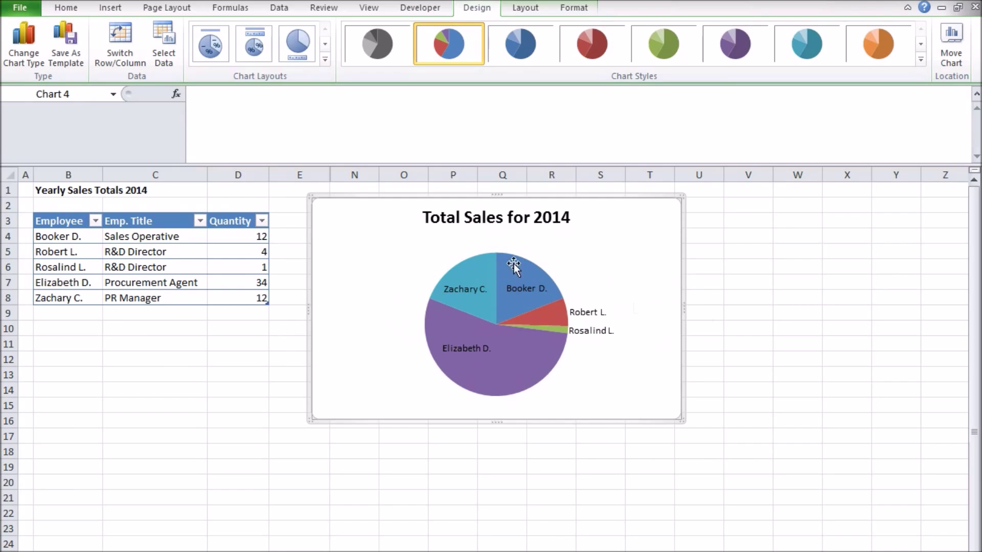
mouse_move(675, 319)
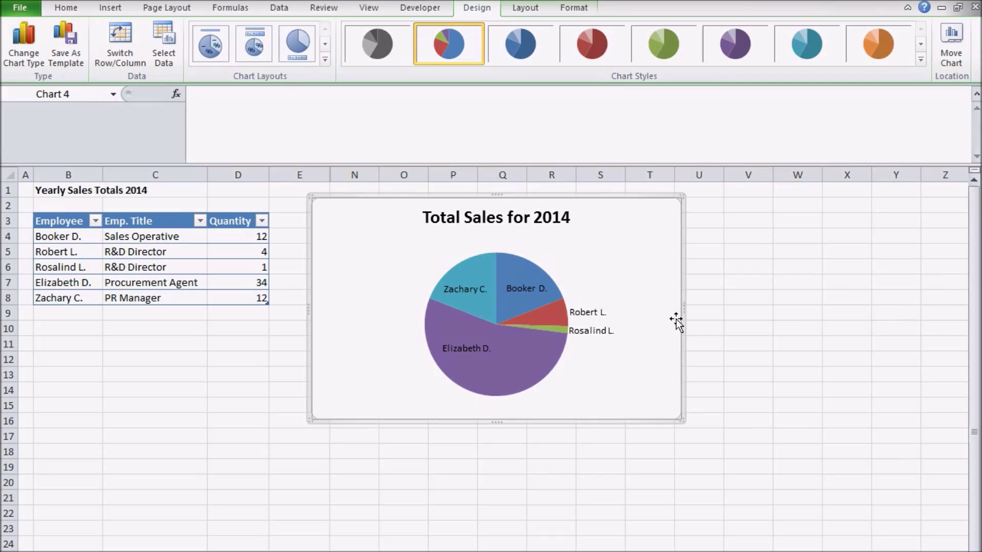
- Browse the Format and Design tabs, then go to File and open another workbook
left_click(702, 252)
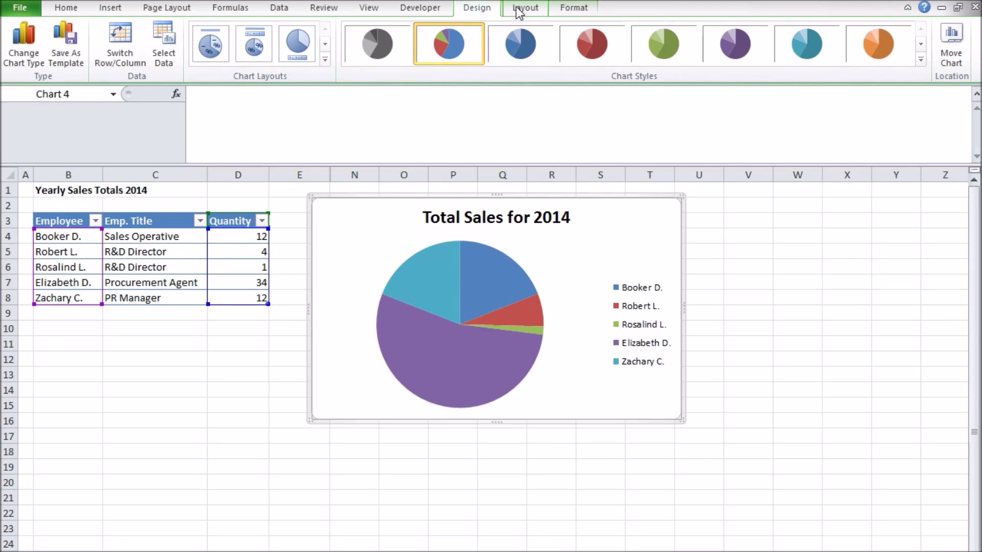
left_click(572, 7)
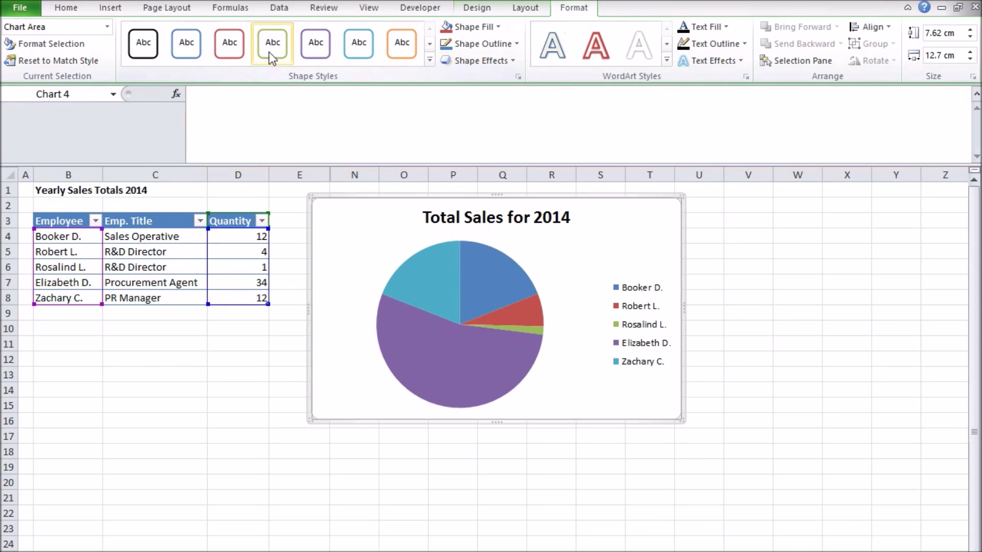
mouse_move(477, 7)
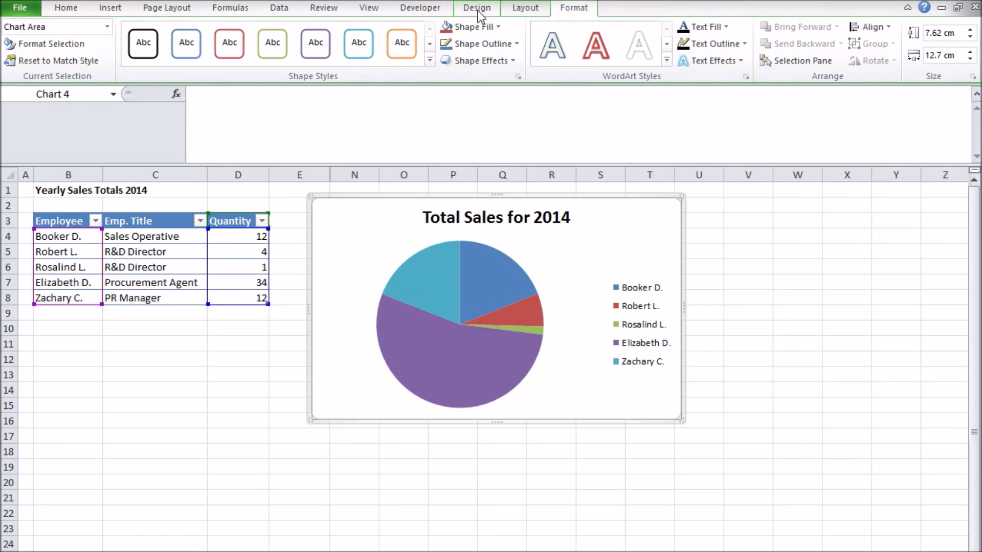
left_click(477, 7)
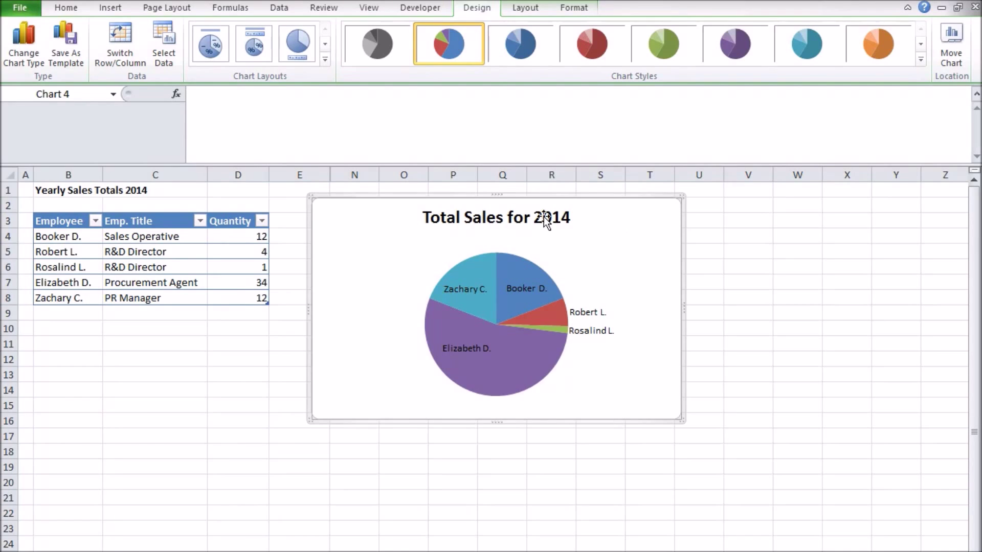
left_click(19, 8)
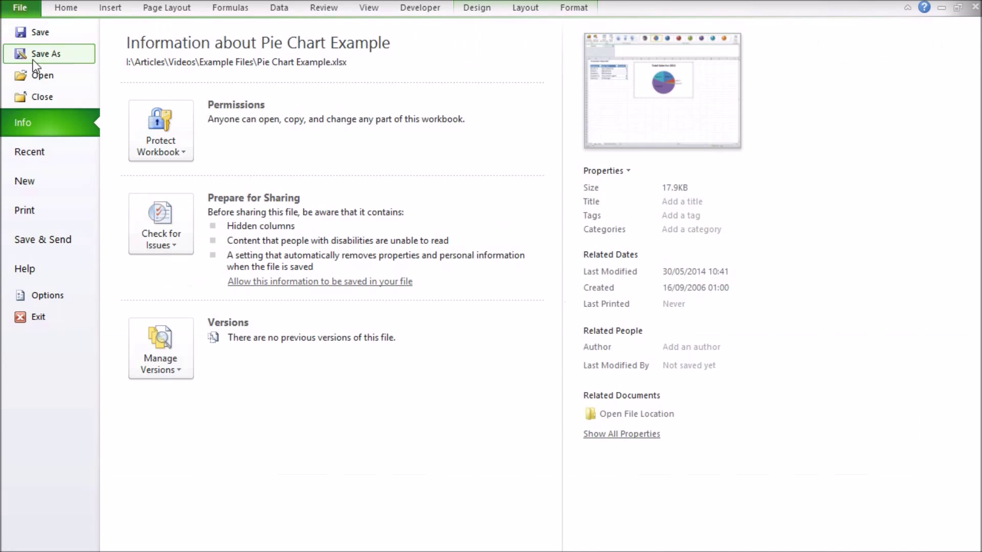
left_click(24, 209)
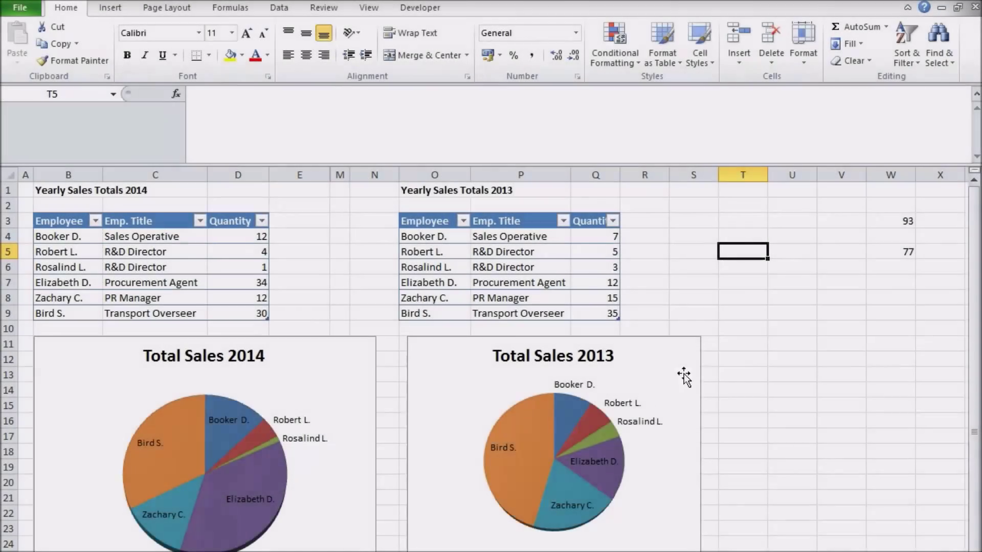
mouse_move(819, 236)
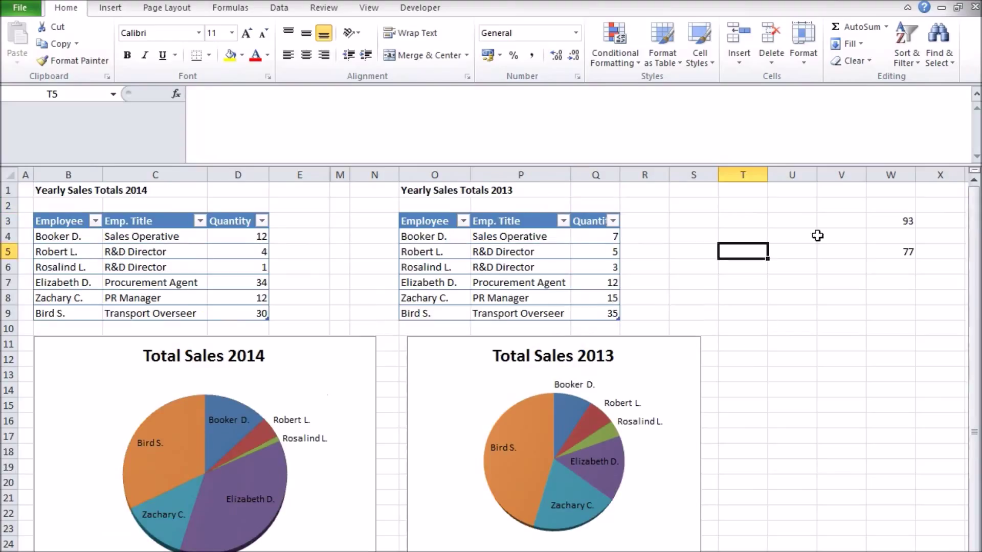
mouse_move(811, 331)
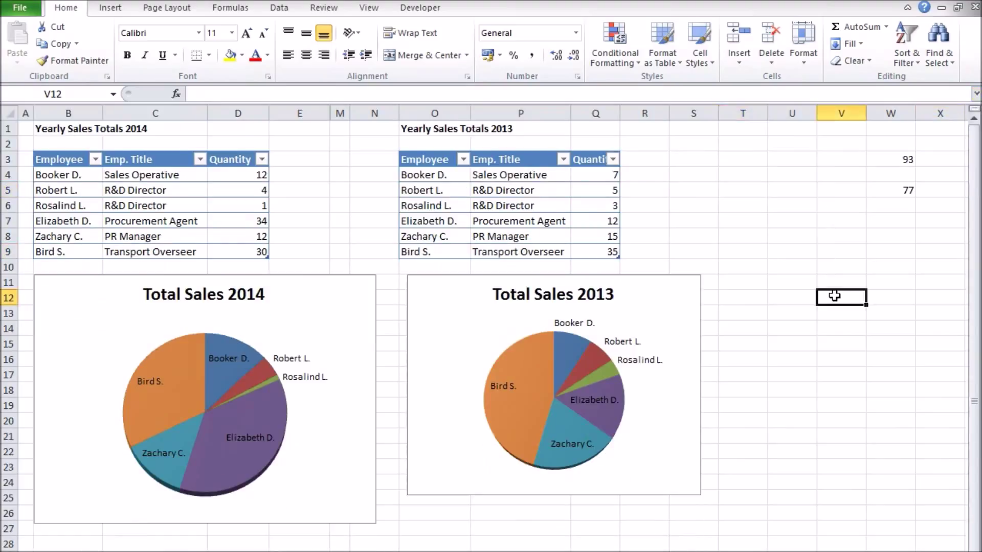
mouse_move(663, 294)
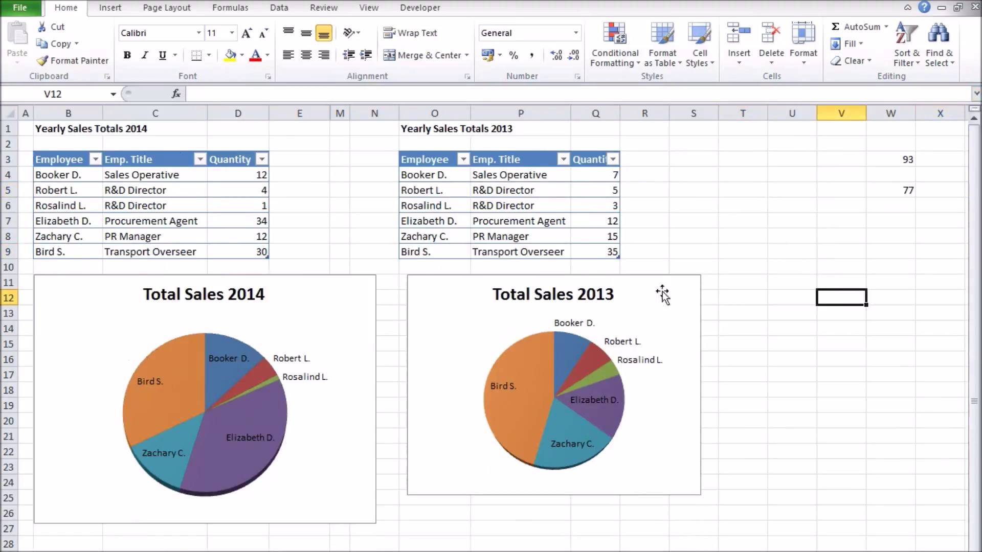
mouse_move(531, 368)
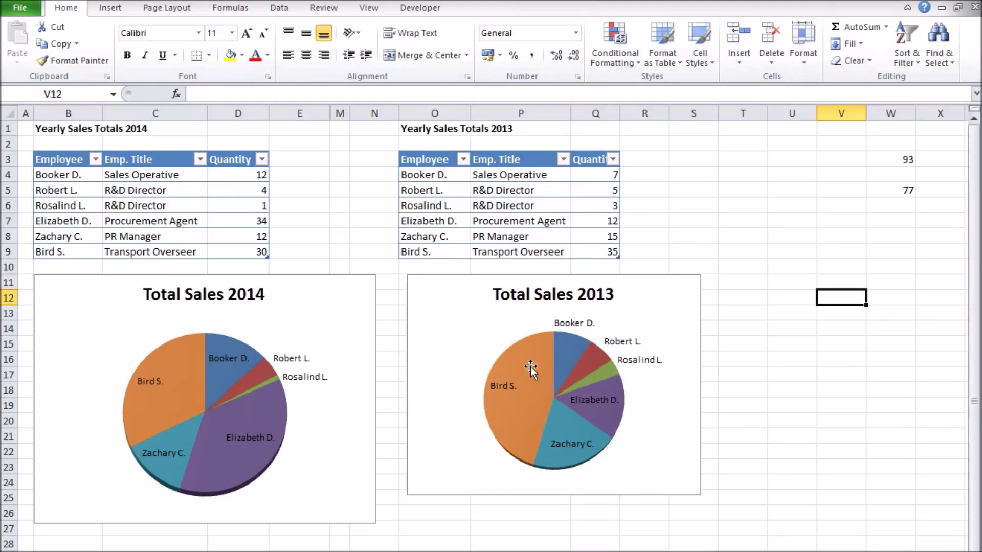
mouse_move(447, 470)
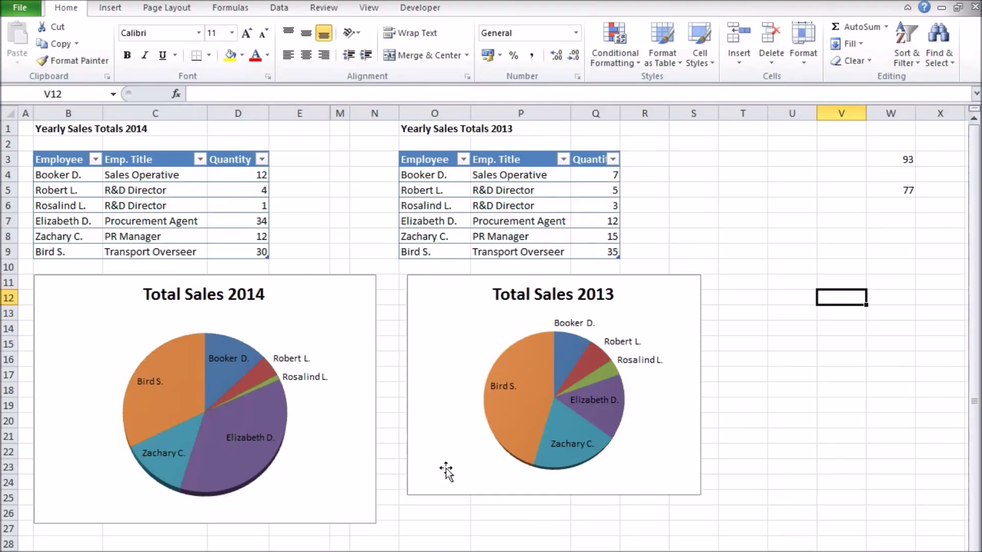
mouse_move(756, 285)
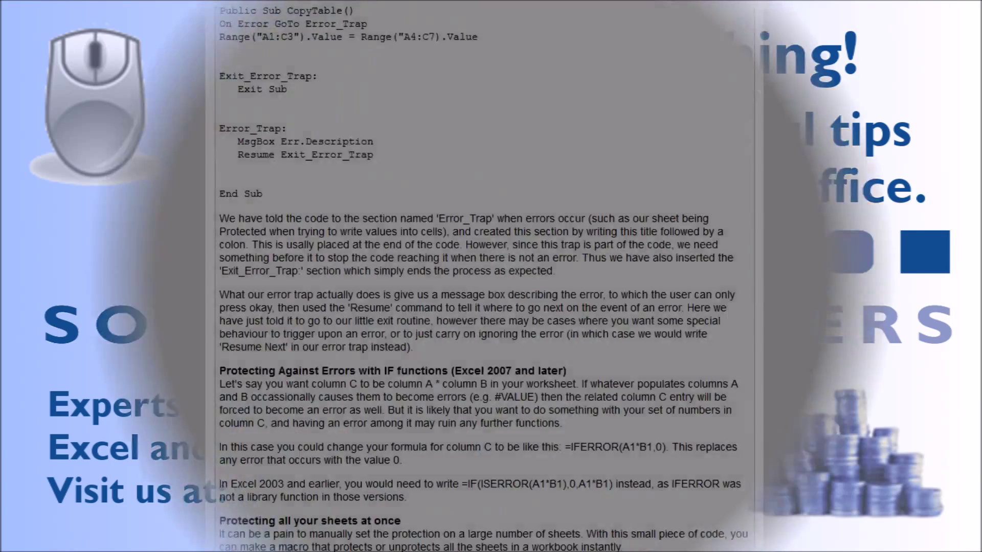
scroll("down", 3)
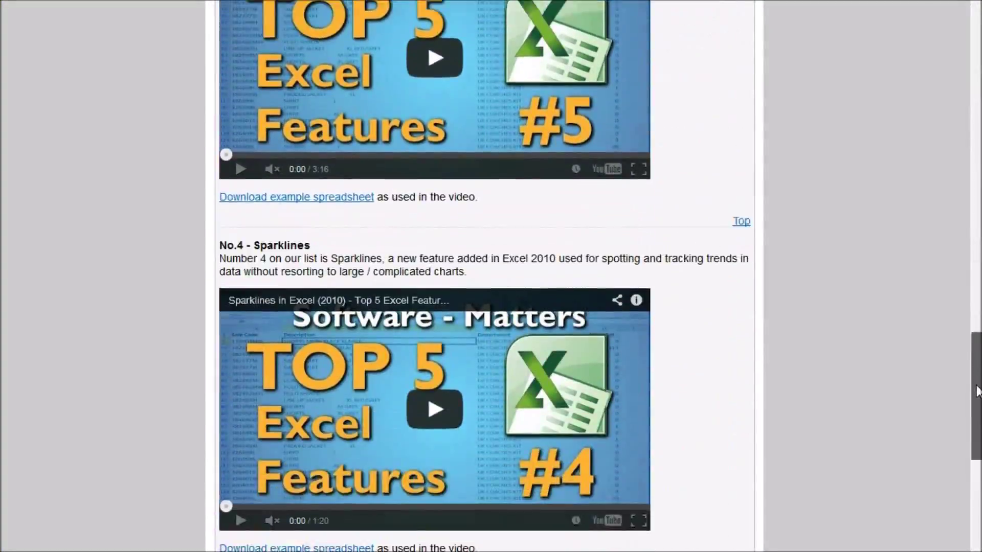
scroll("down", 3)
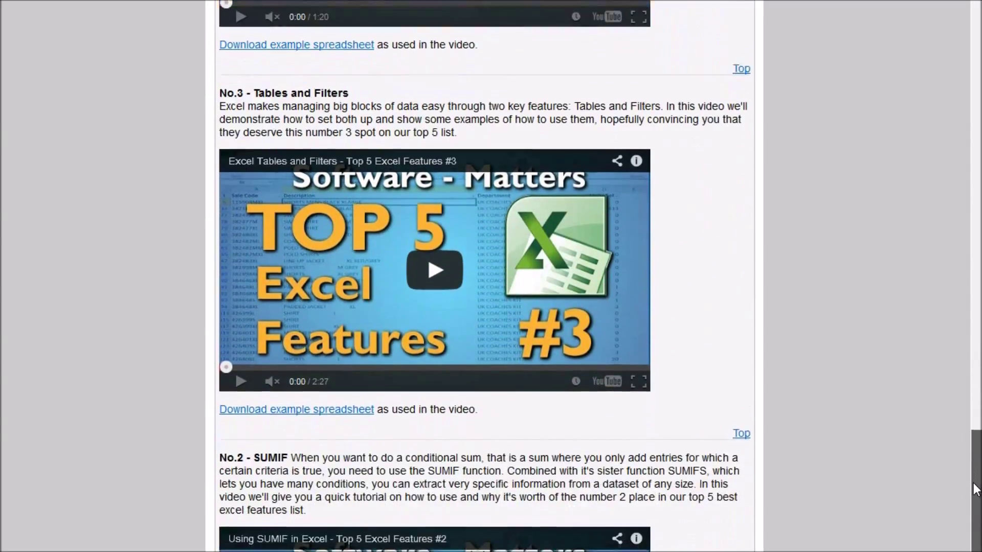